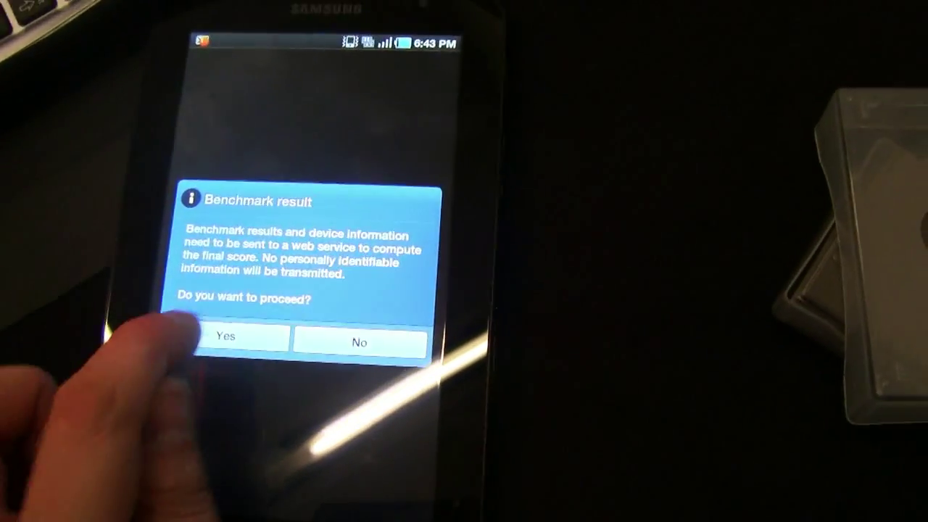
Step: Confirm Yes in the Benchmark result dialog so the final score and comparison chart are computed
left_click(239, 341)
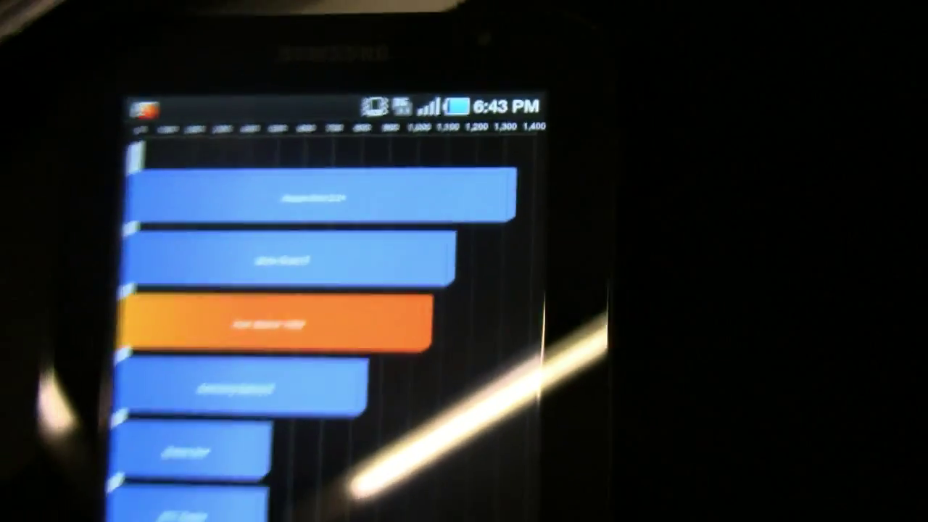